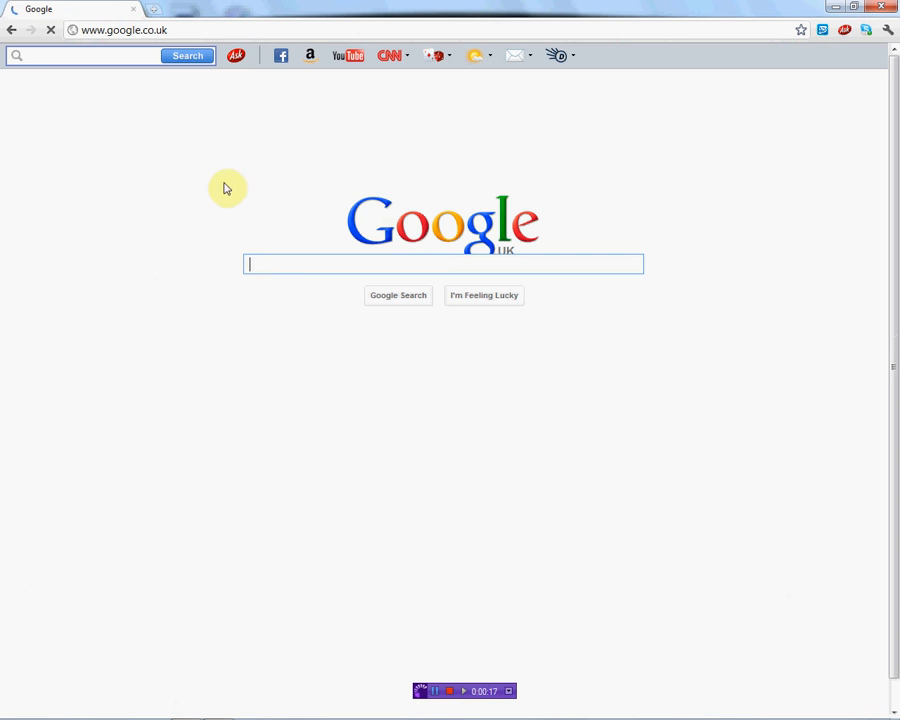
Search Google for 'sign in' and open the Hotmail sign-in result
type("sign in")
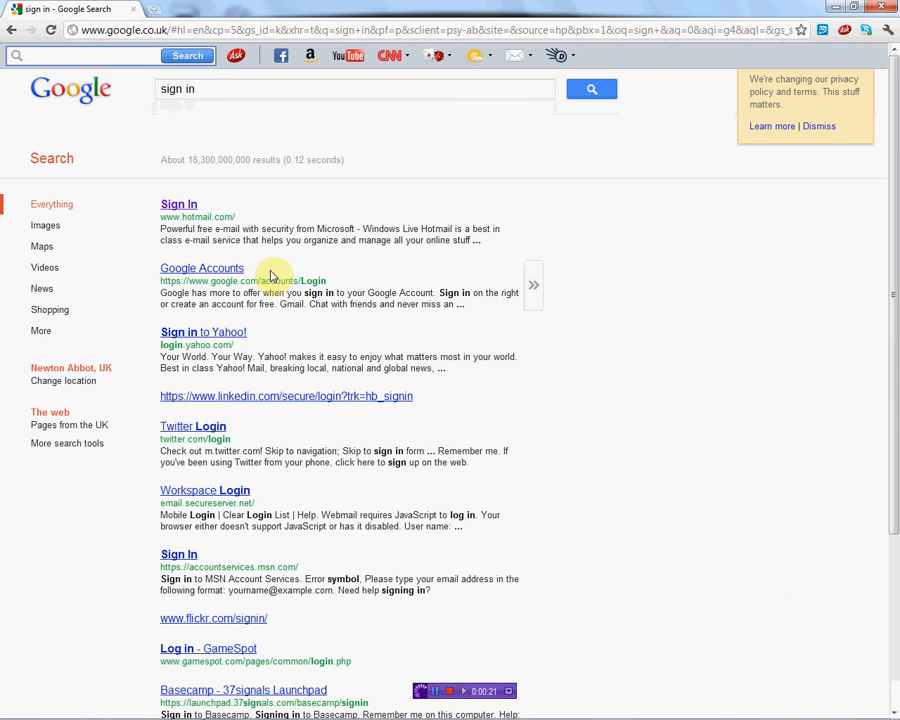
mouse_move(230, 213)
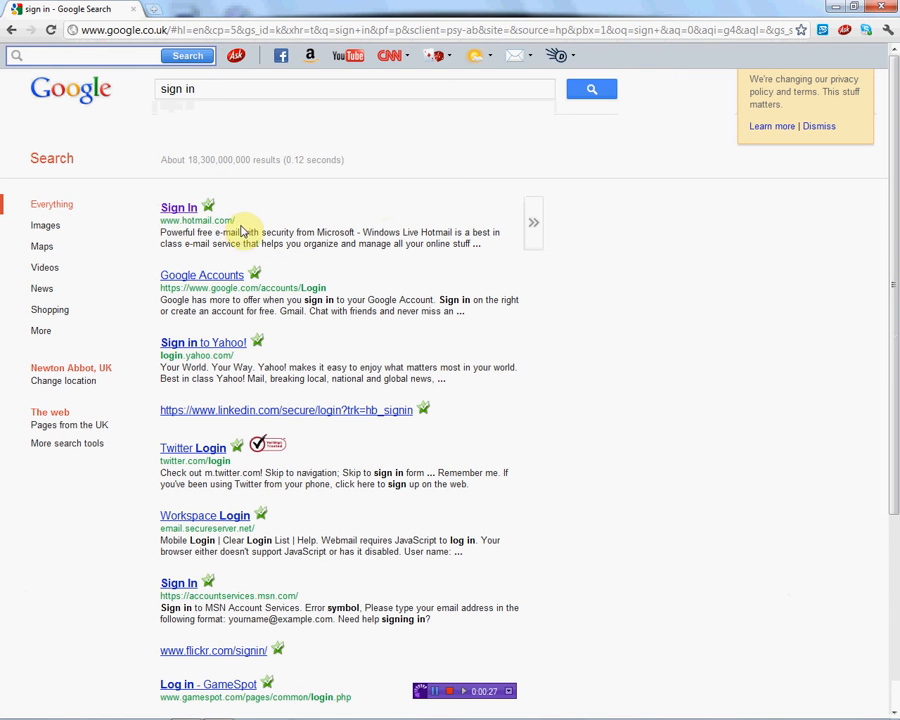
left_click(178, 207)
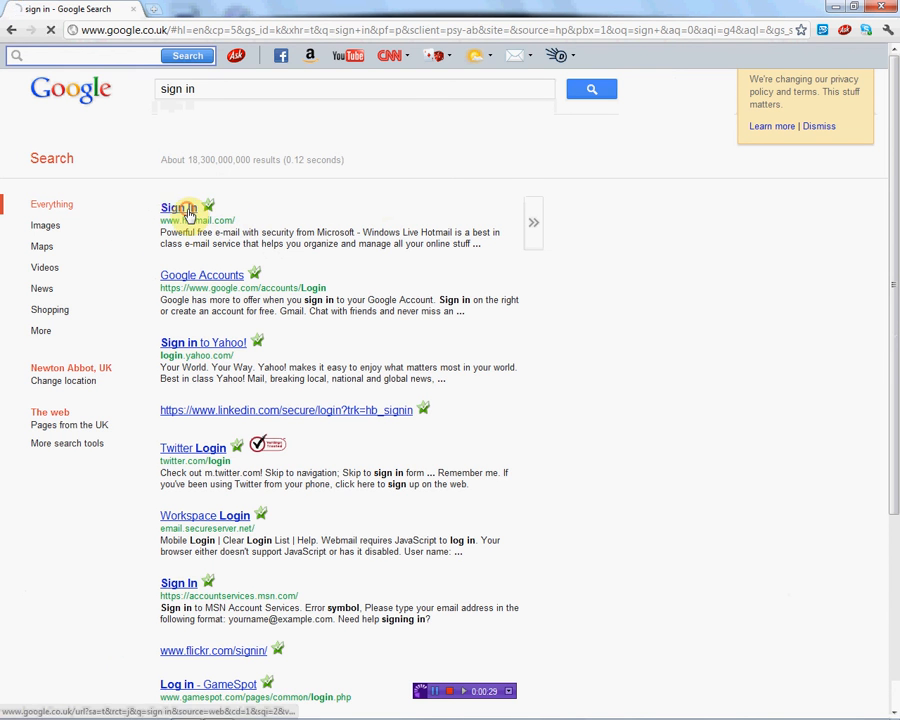
Choose Sign up on the Windows Live sign-in page to create a new account
left_click(174, 208)
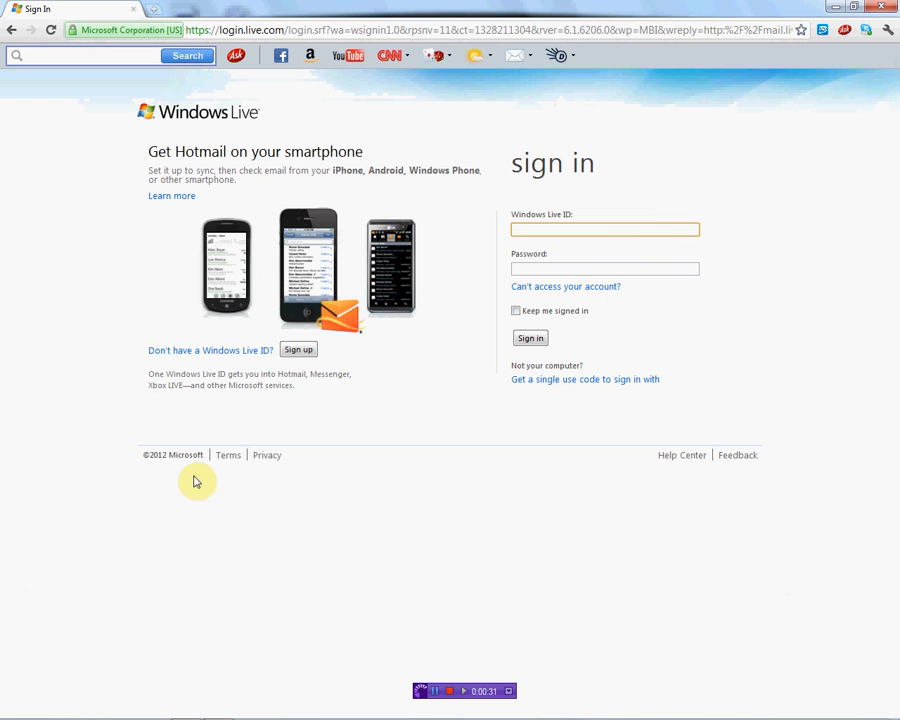
mouse_move(632, 159)
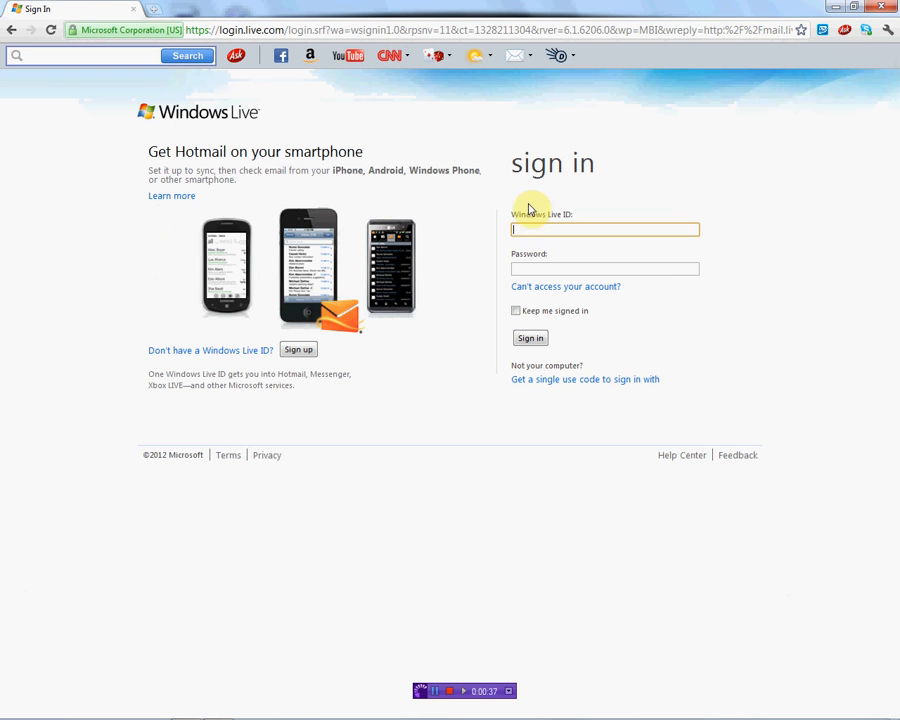
mouse_move(163, 314)
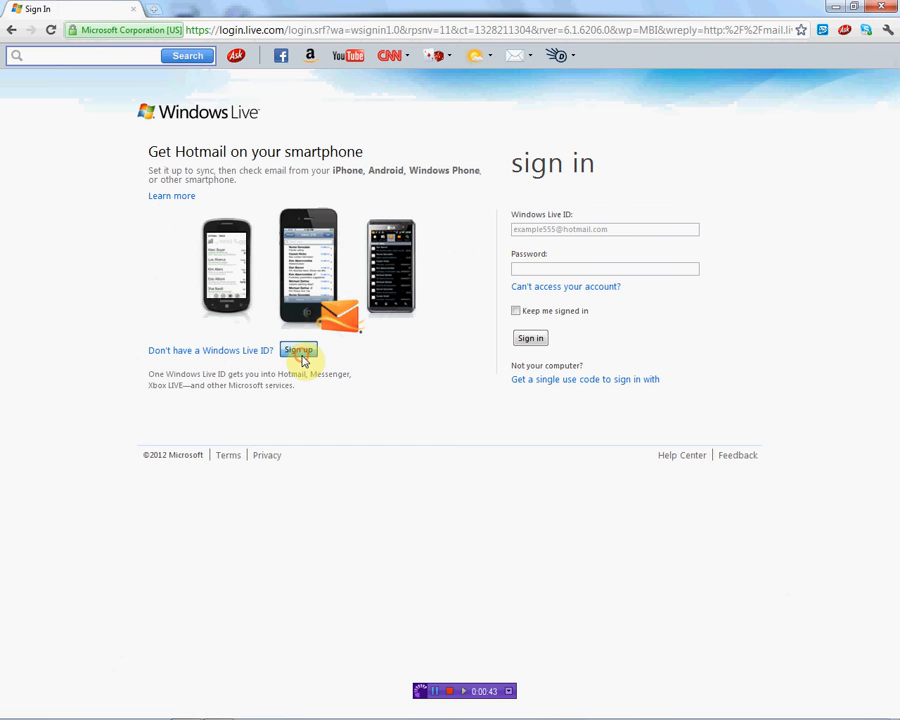
left_click(298, 350)
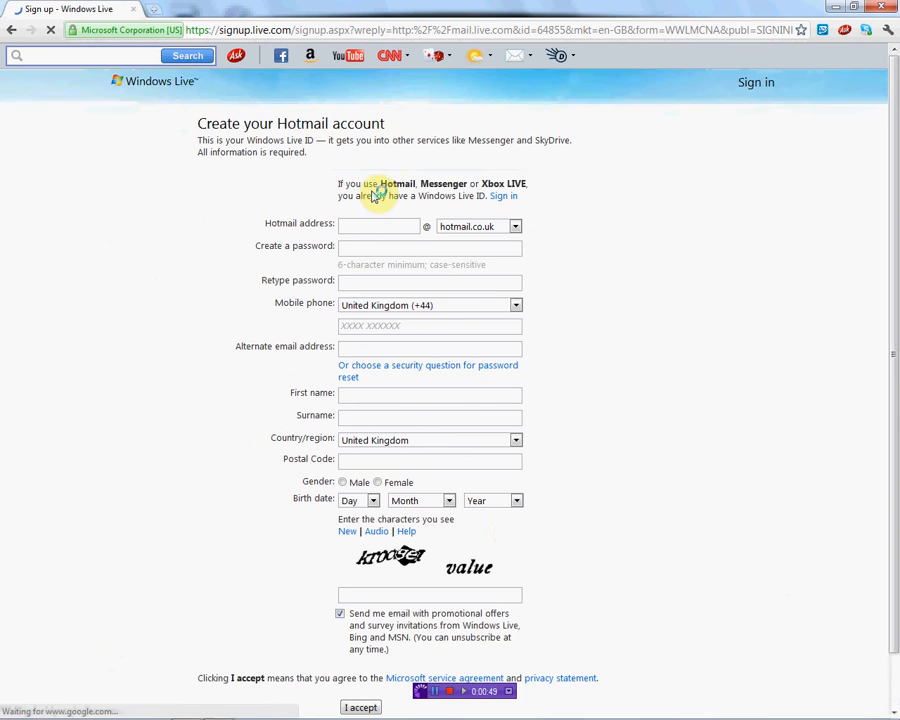
scroll("down", 3)
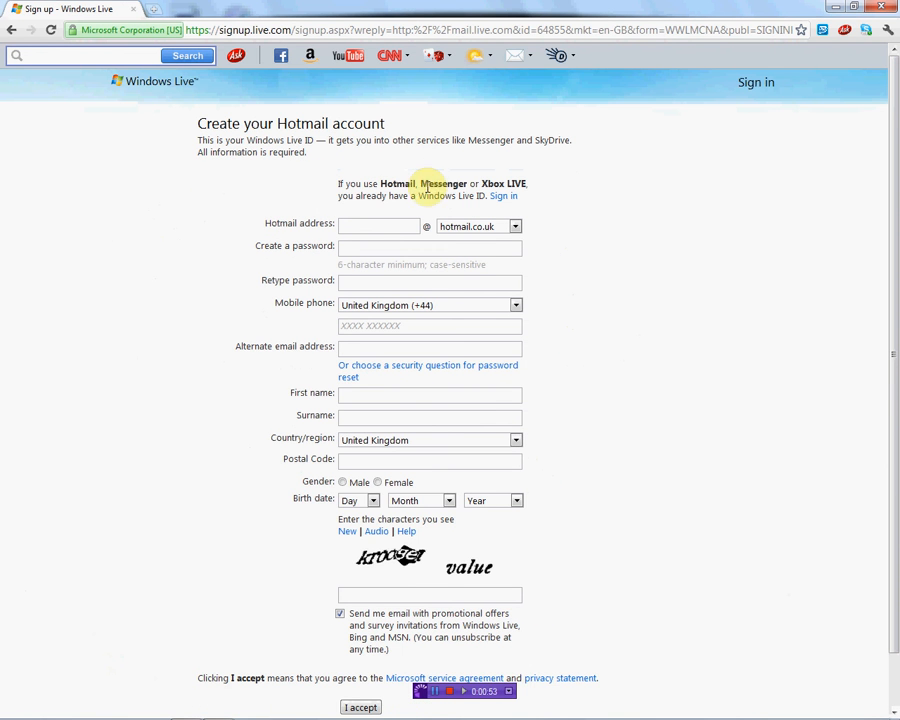
mouse_move(585, 217)
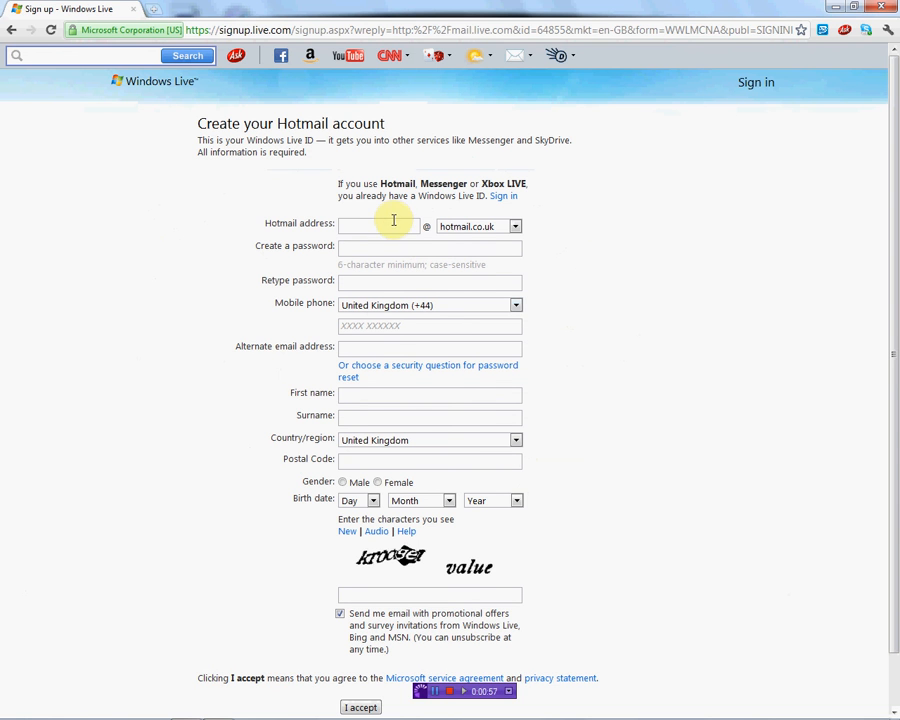
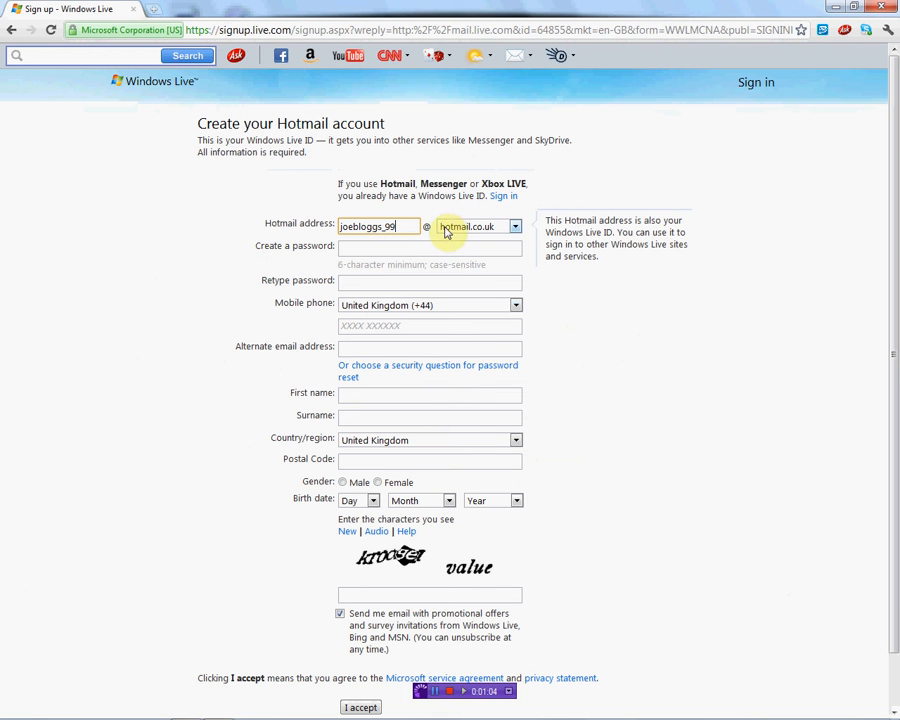
left_click(514, 226)
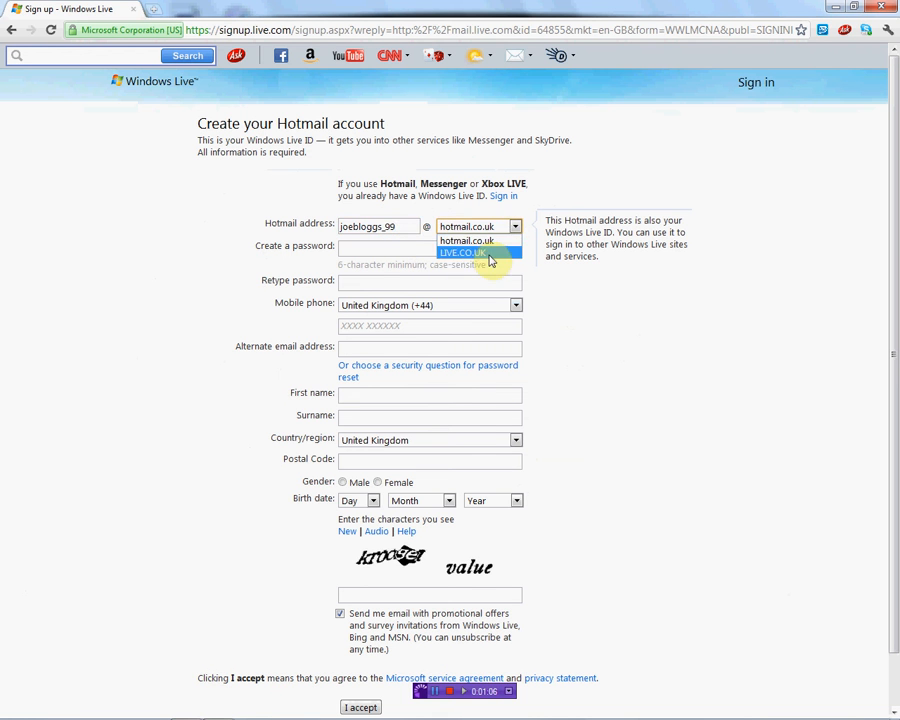
left_click(429, 247)
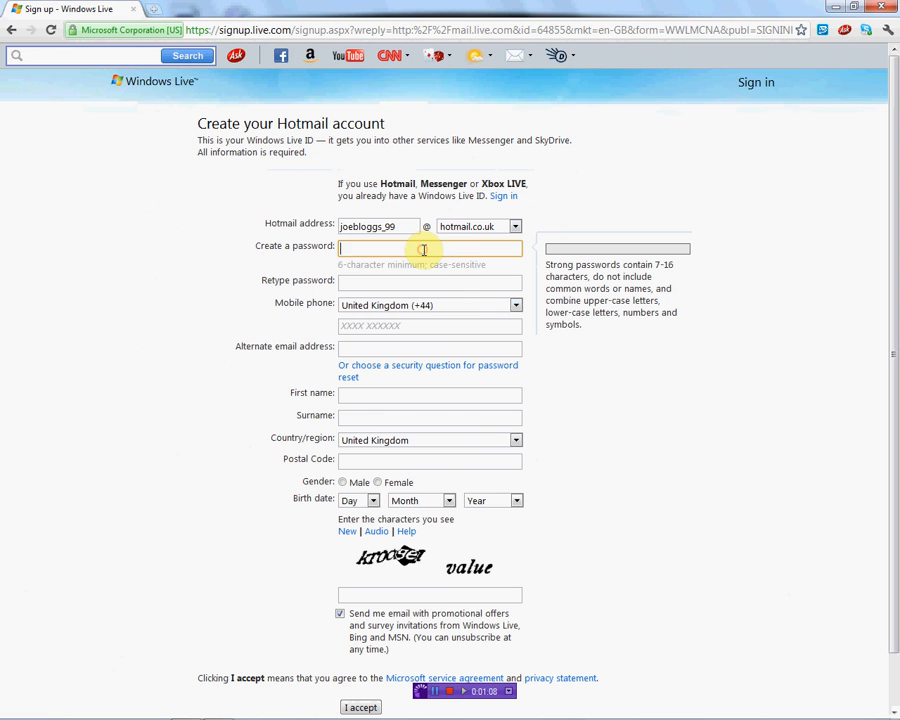
Enter and retype a Medium-strength password
type("password")
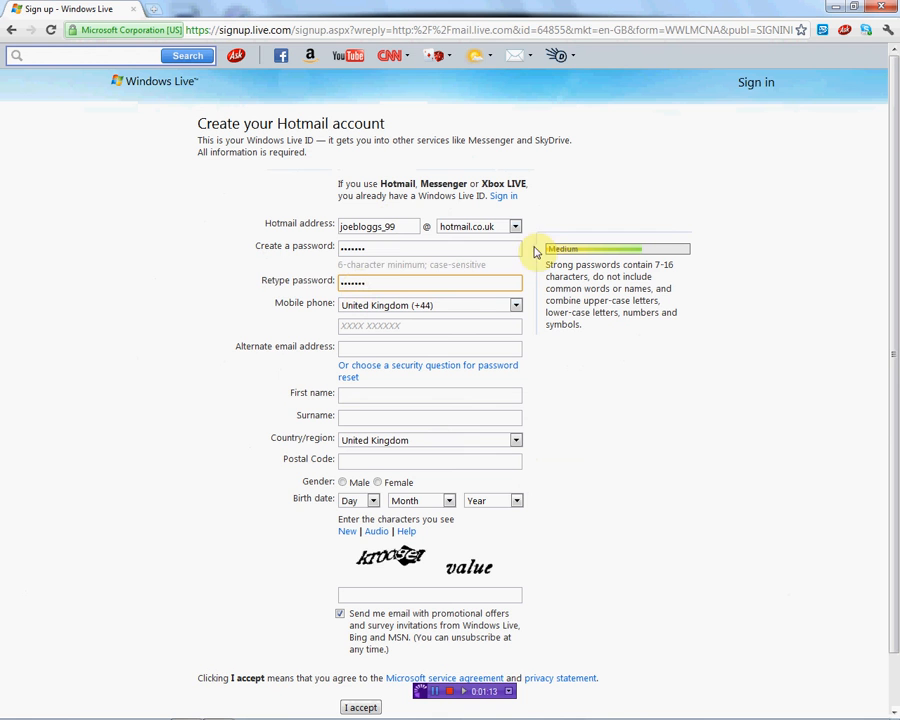
left_click(430, 281)
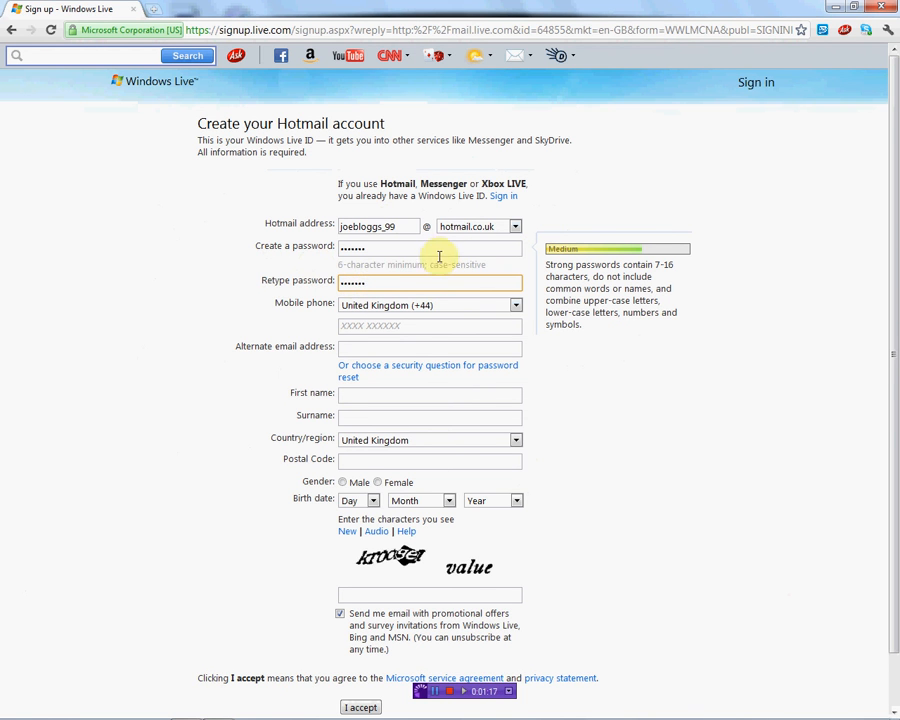
mouse_move(633, 238)
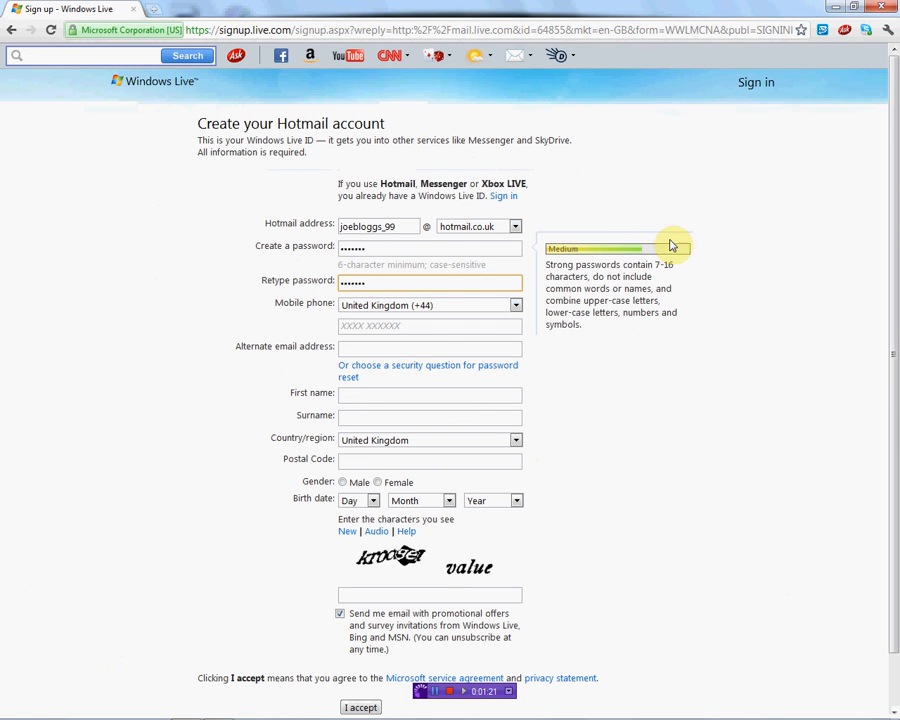
mouse_move(394, 251)
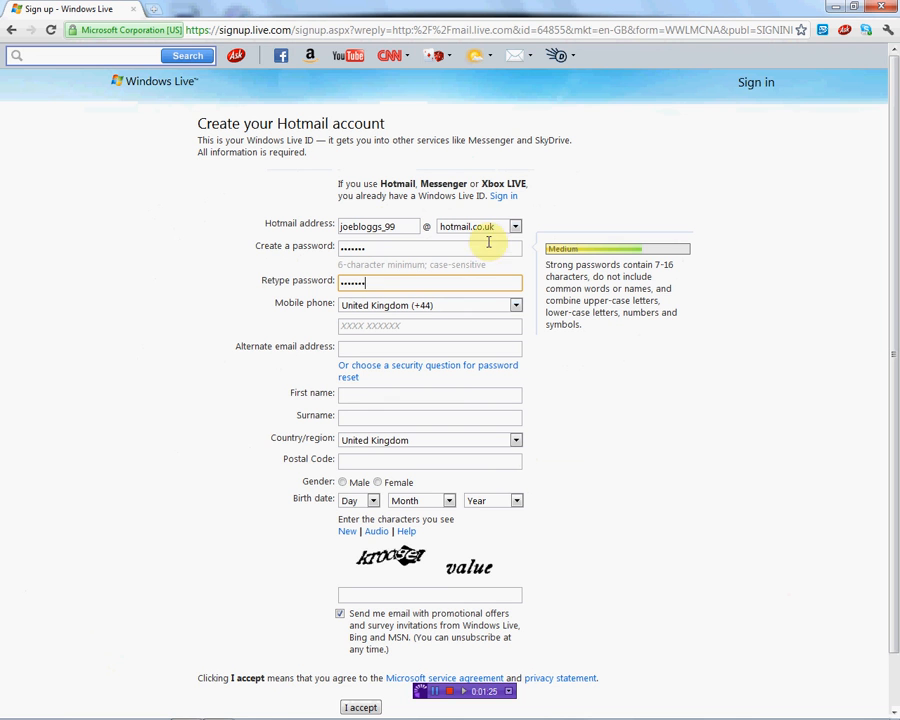
mouse_move(543, 268)
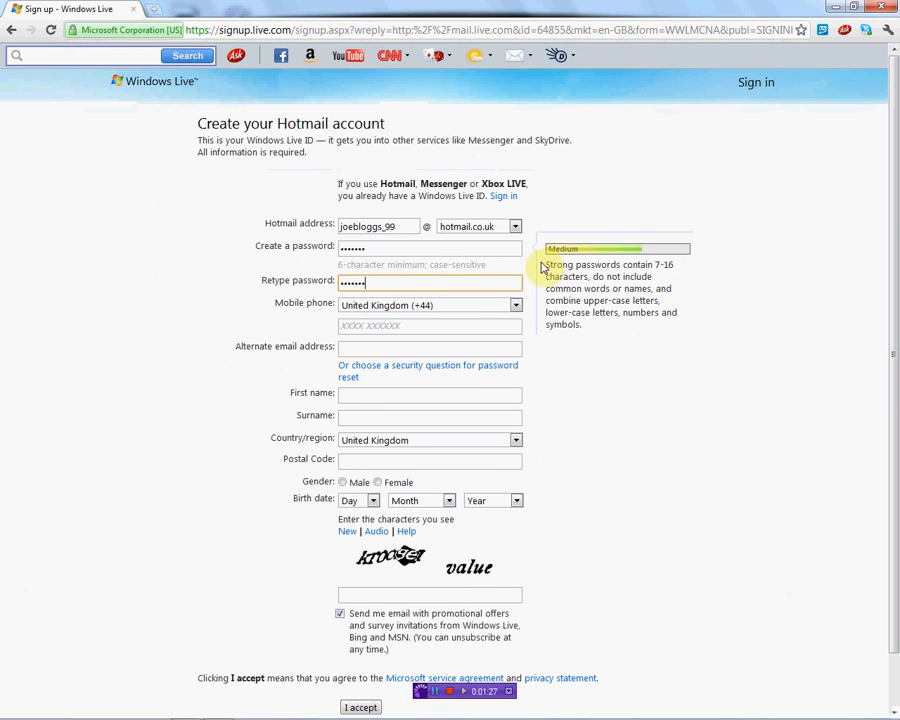
mouse_move(480, 310)
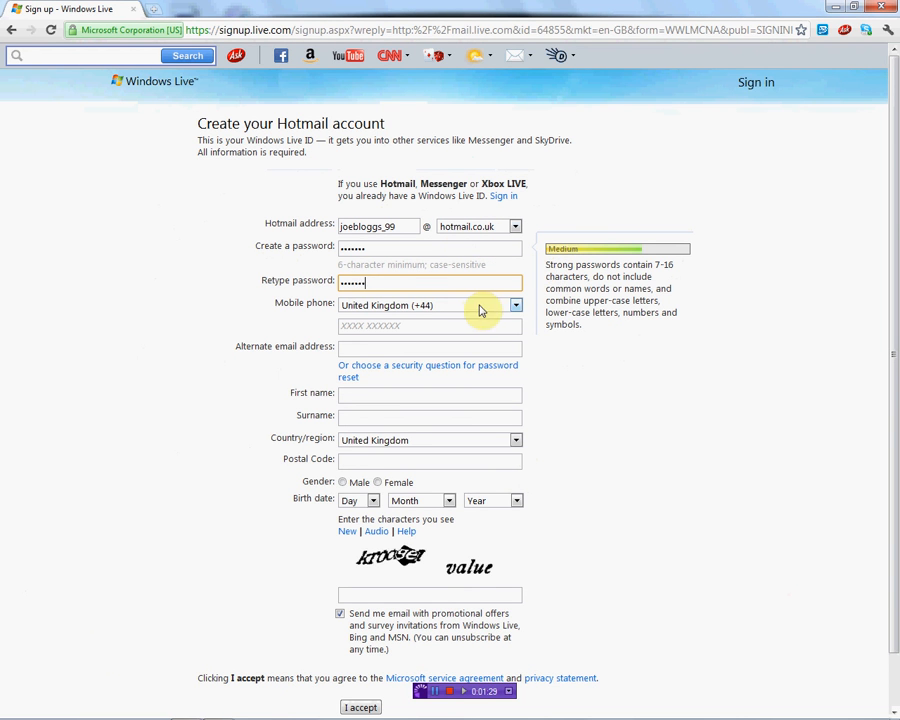
mouse_move(420, 306)
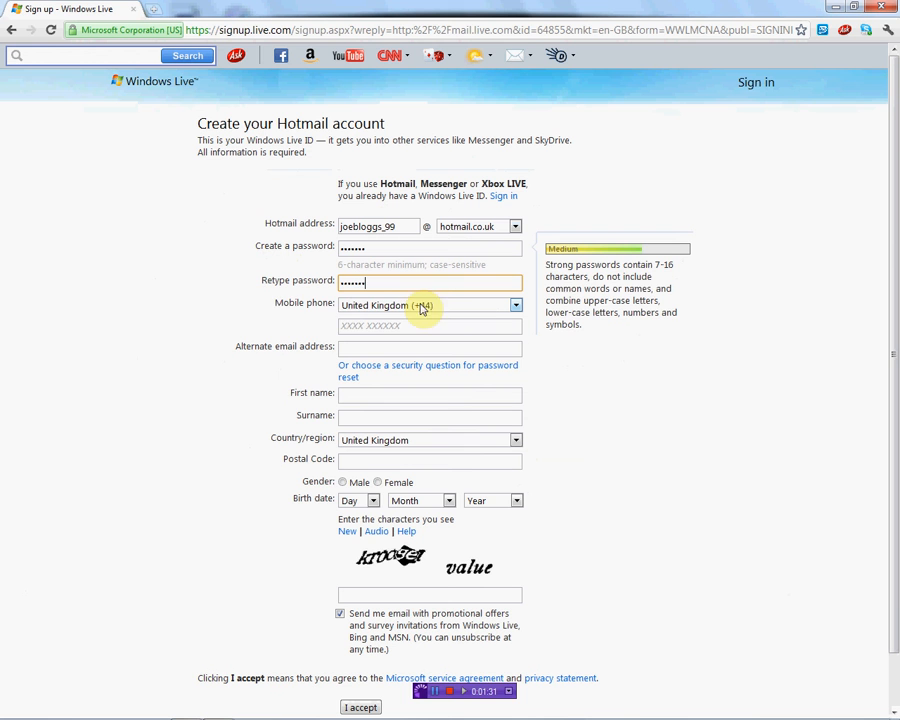
left_click(430, 326)
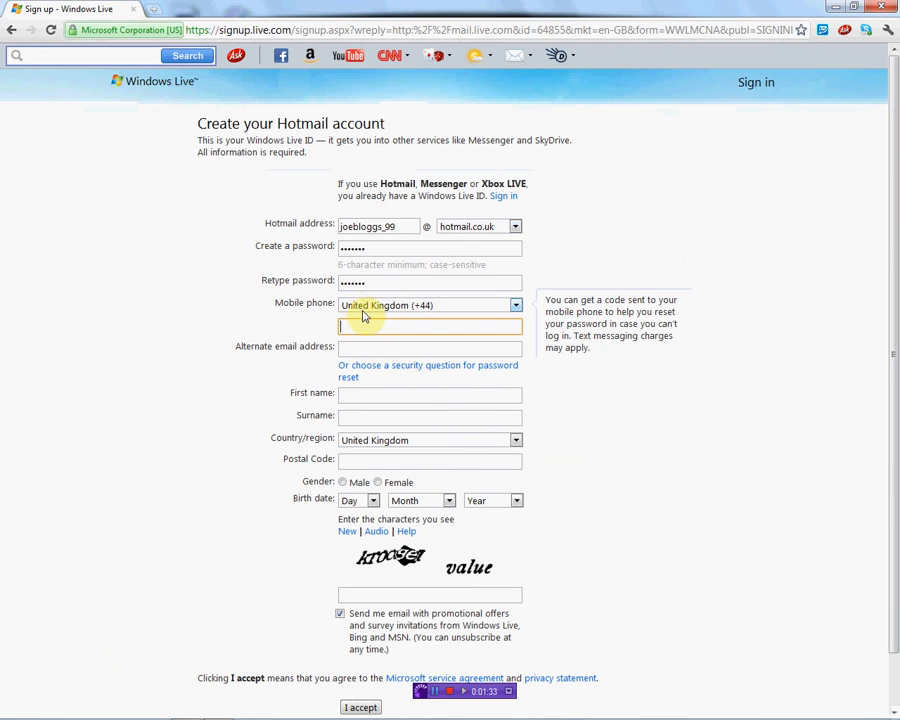
left_click(430, 326)
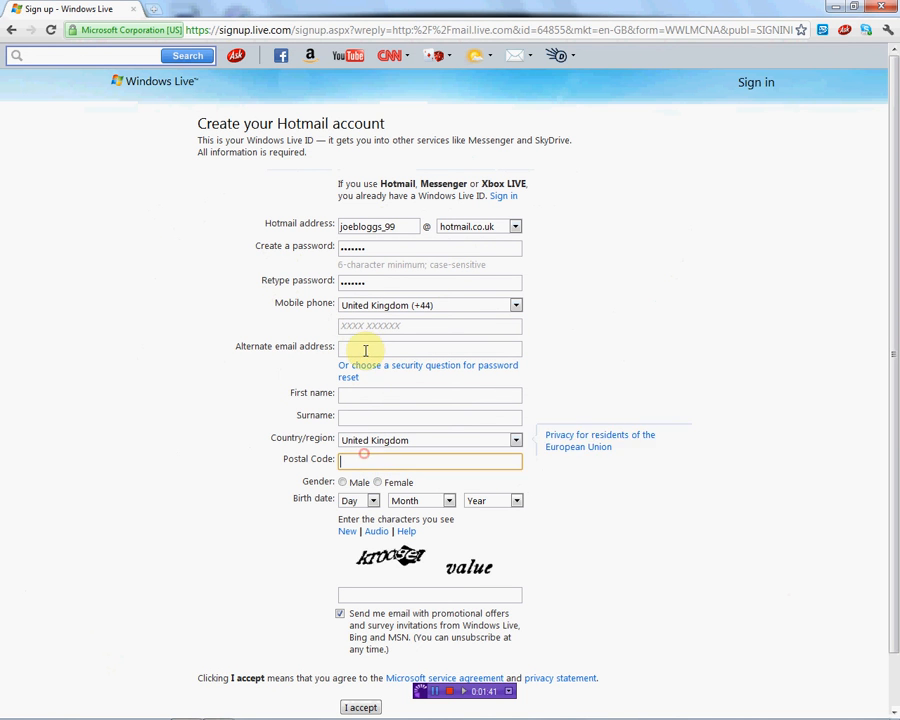
left_click(430, 348)
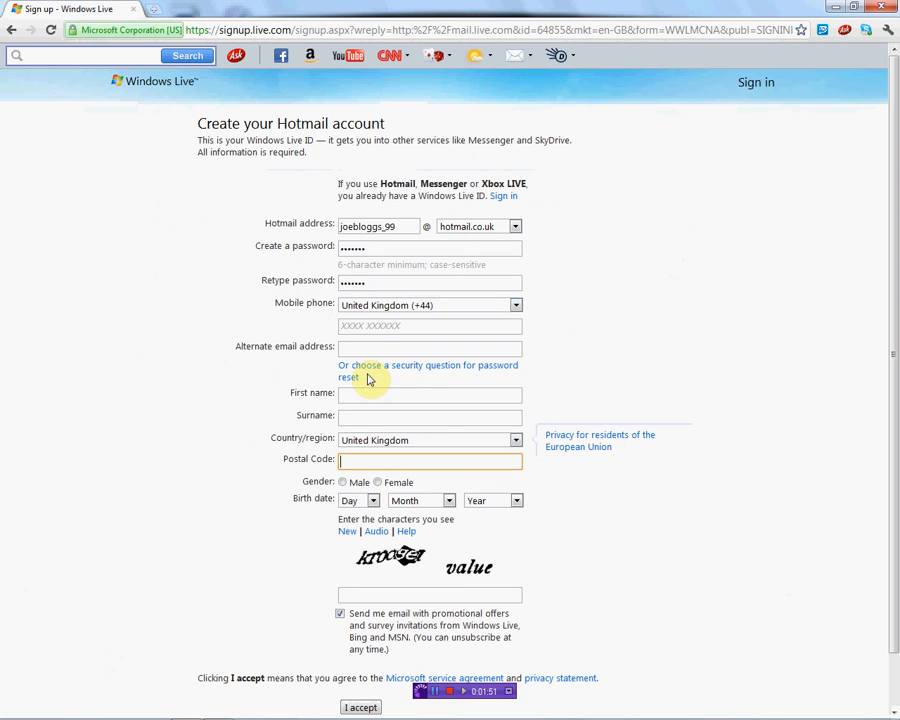
mouse_move(368, 395)
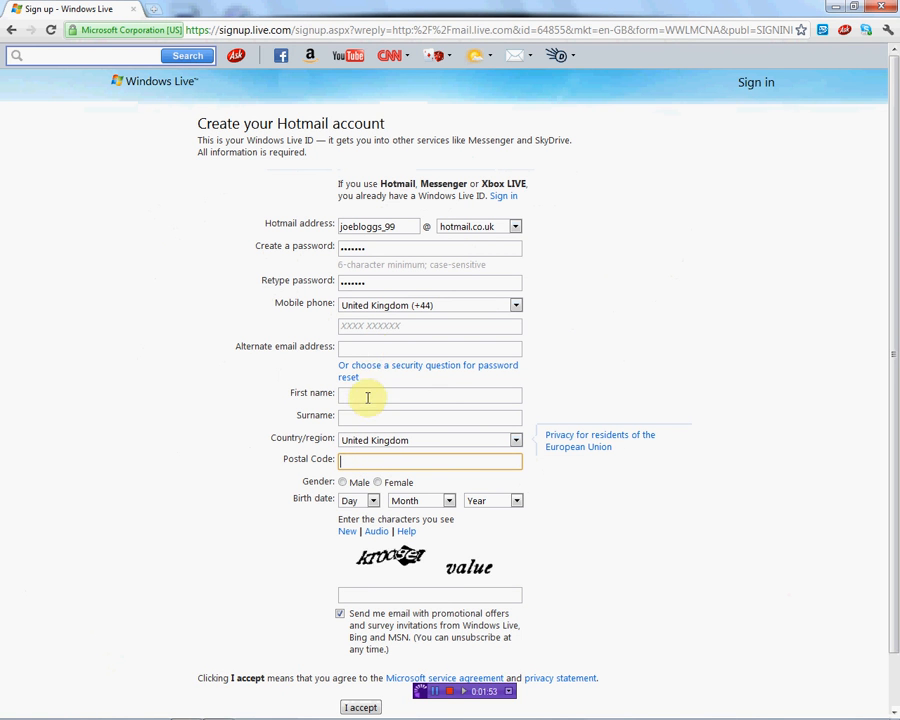
mouse_move(393, 357)
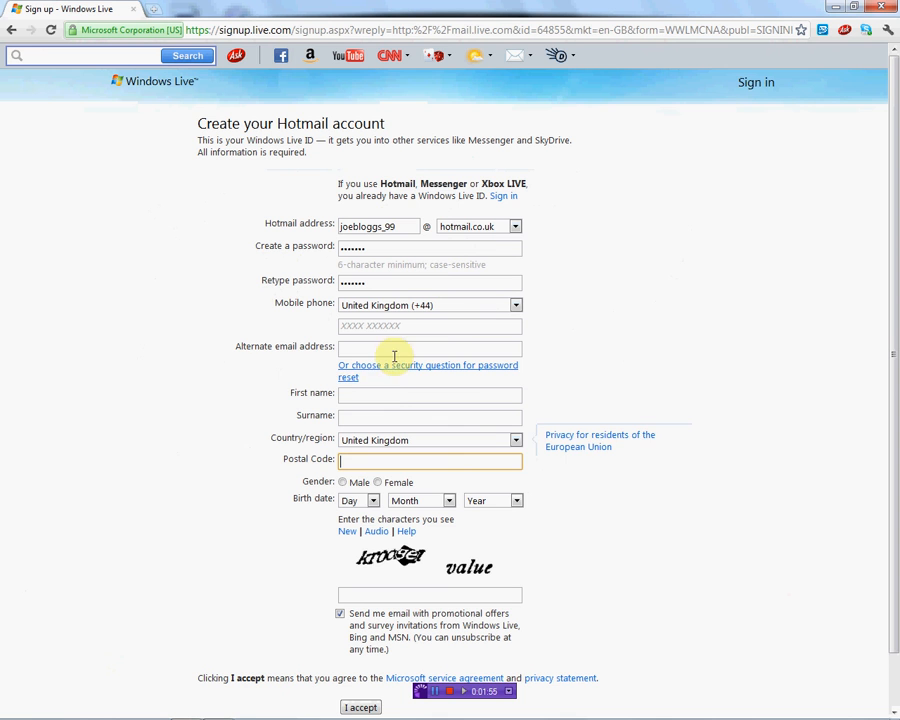
Fill in name Joe Bloggs, gender Male and birth date 11 May 1998
left_click(429, 395)
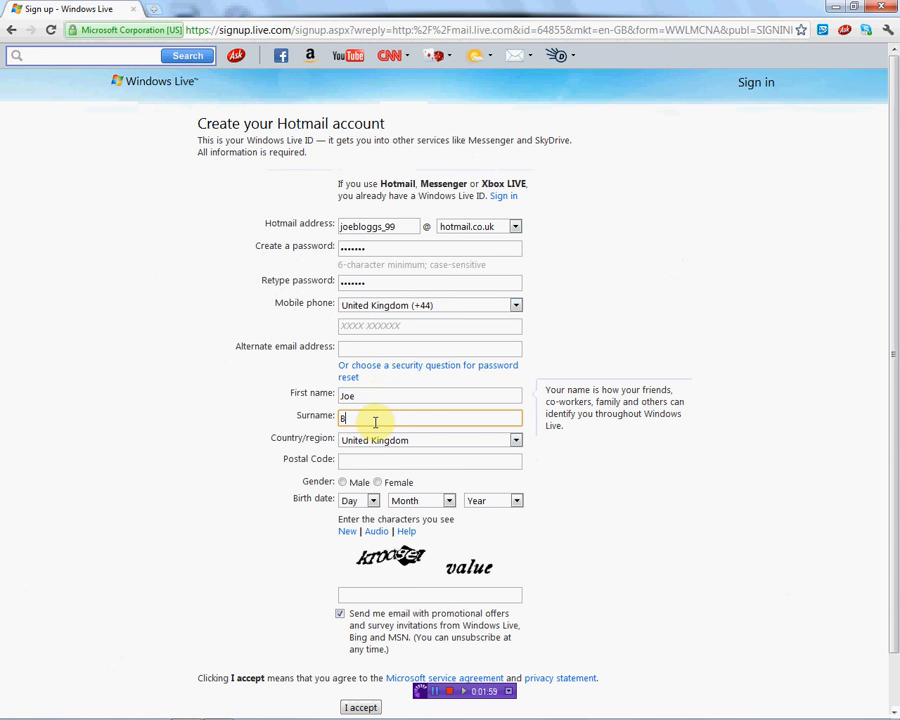
type("loggs")
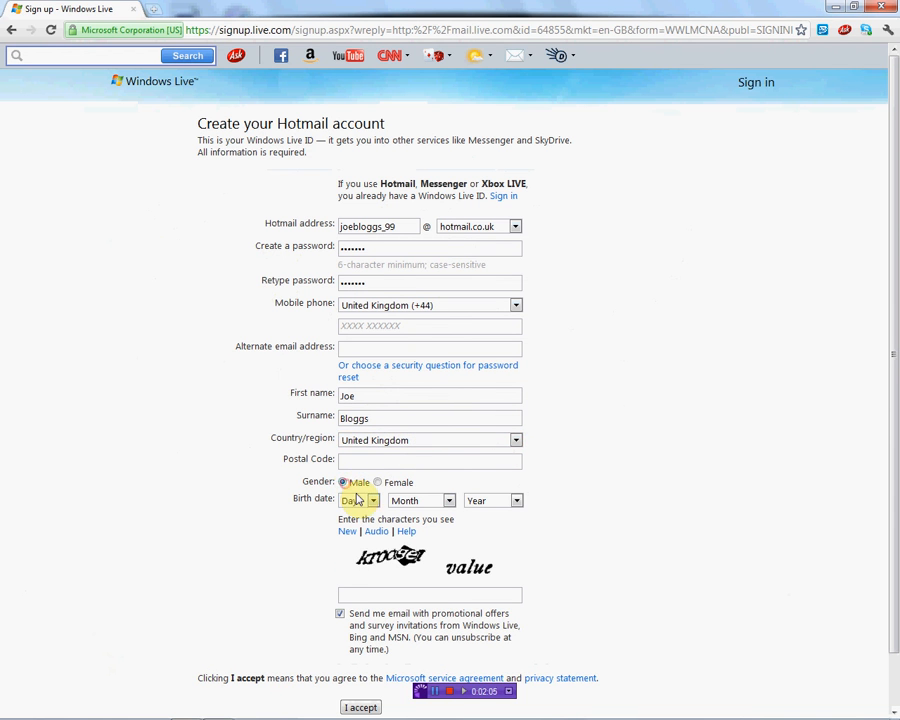
left_click(354, 500)
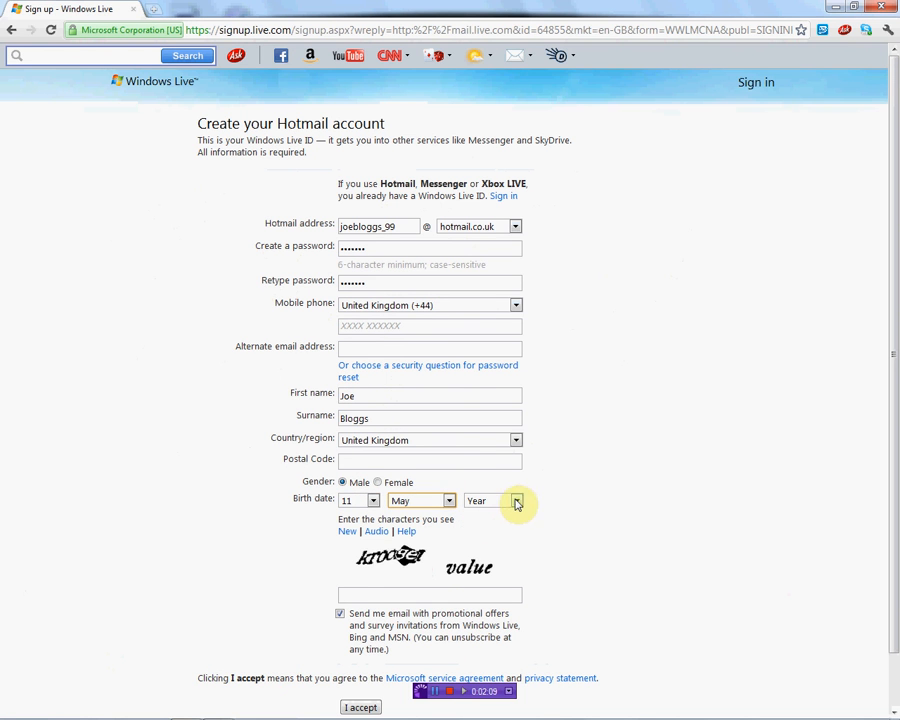
left_click(492, 500)
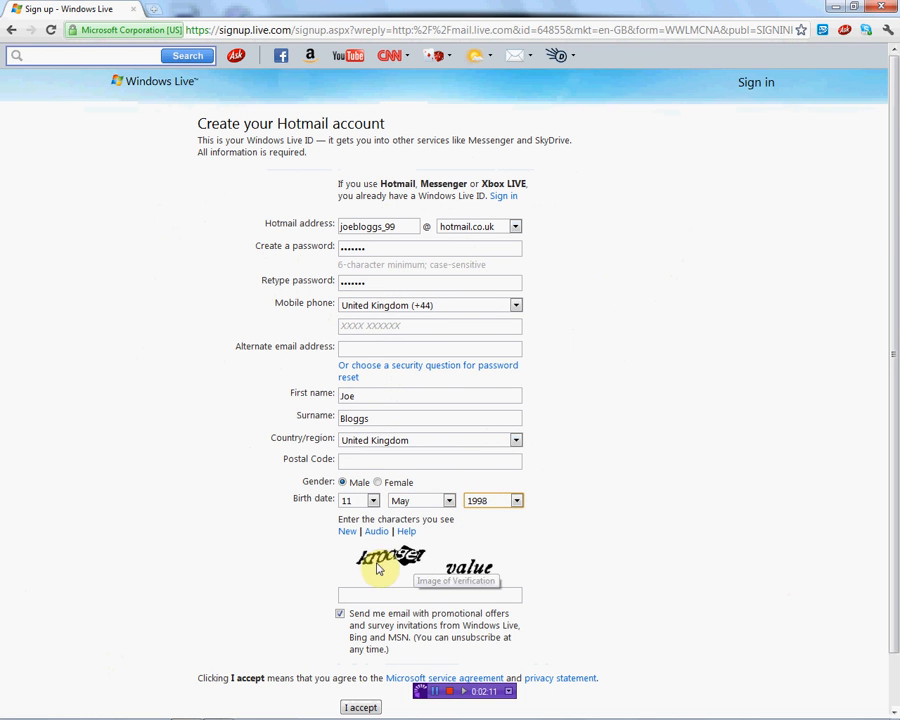
mouse_move(308, 557)
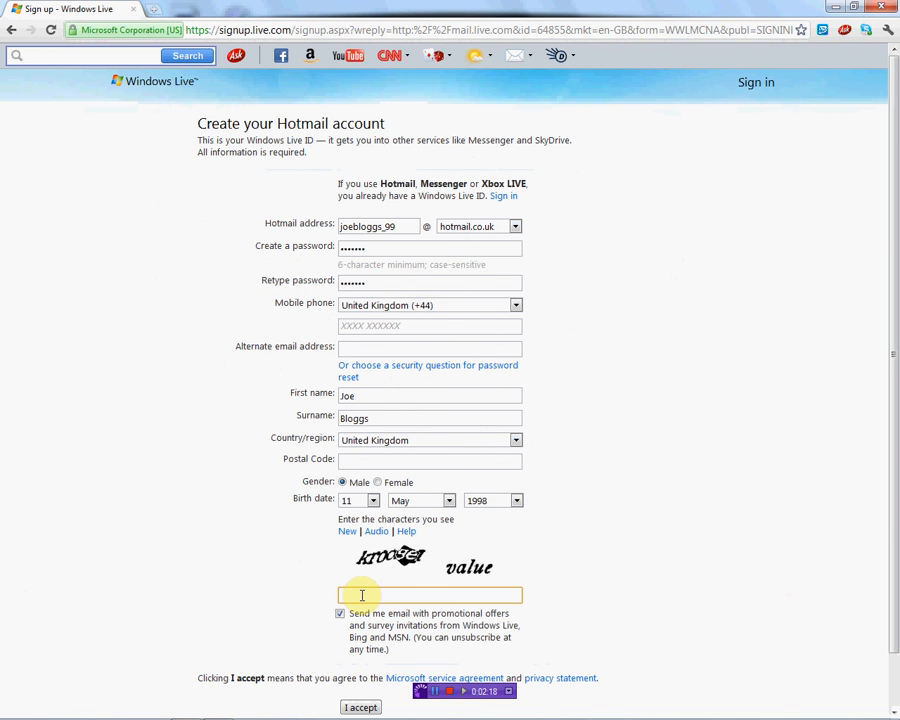
Enter verification characters 'kroogel value' and untick promotional email offers
type("kroogel value")
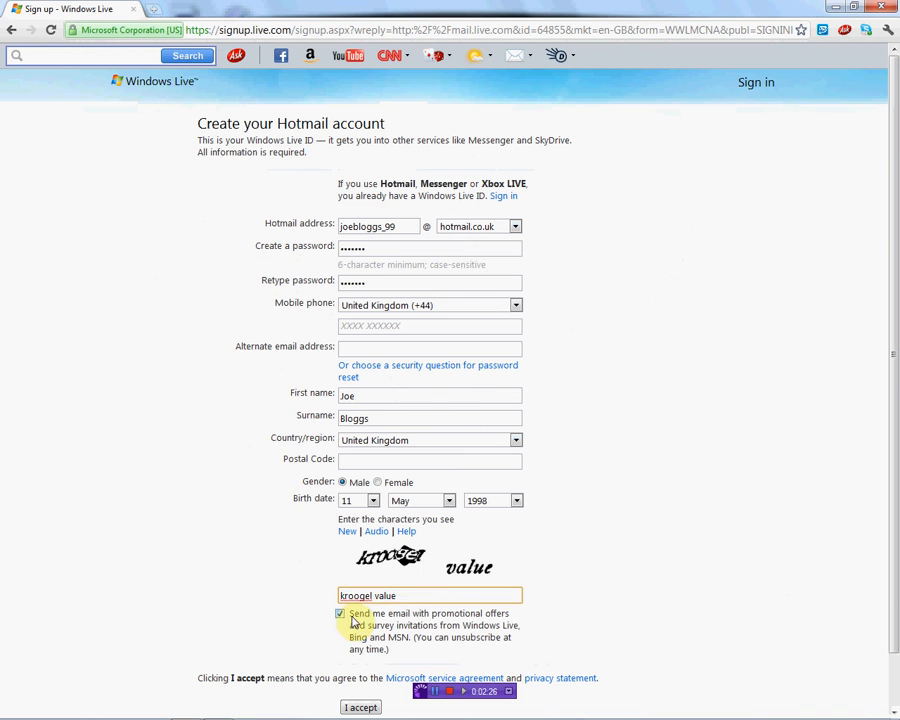
left_click(340, 613)
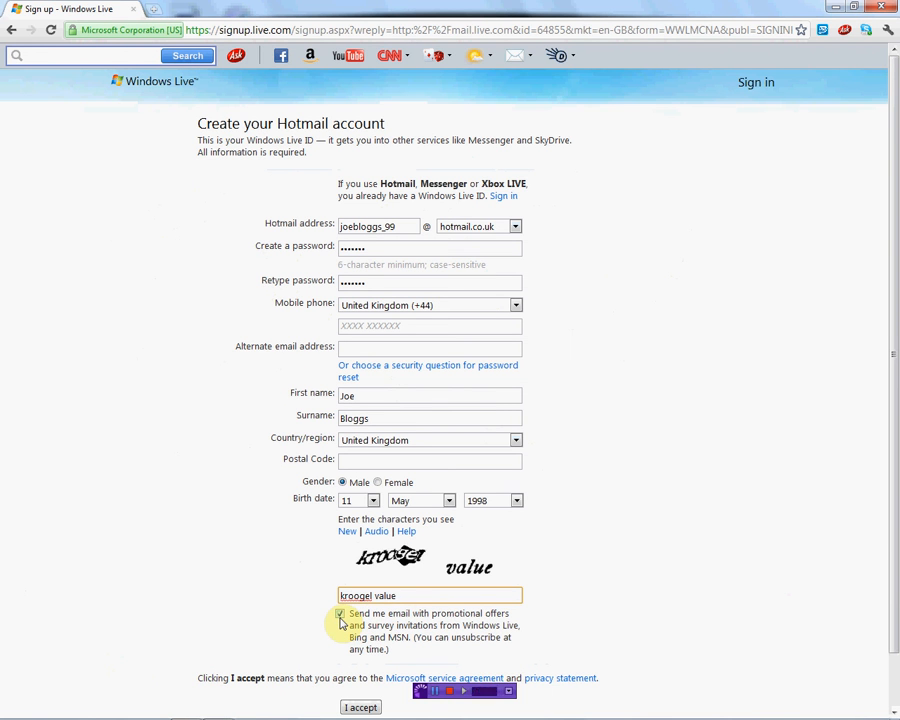
left_click(340, 613)
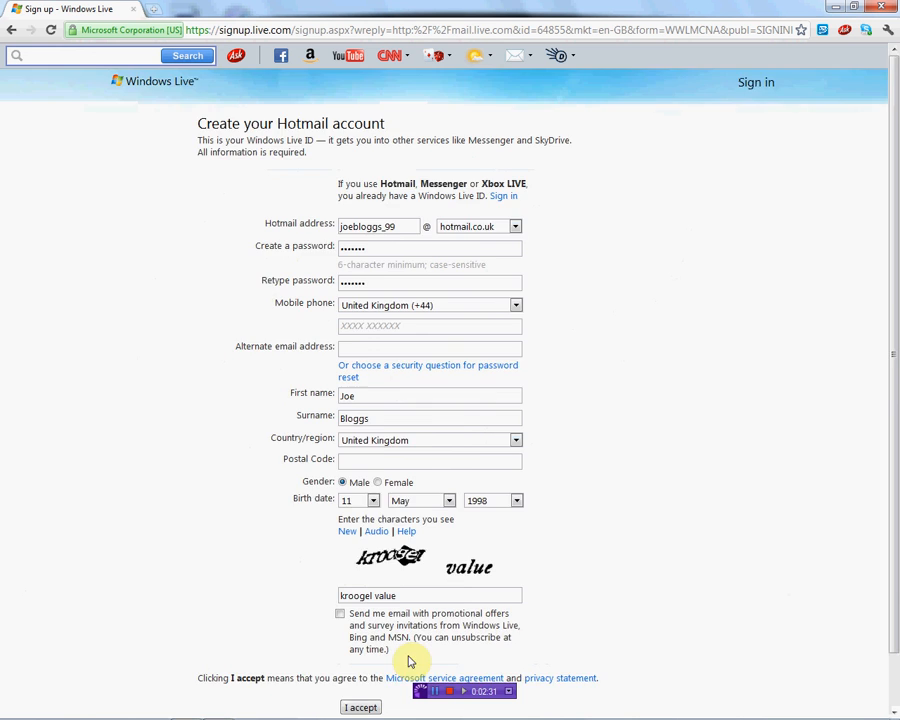
scroll("down", 3)
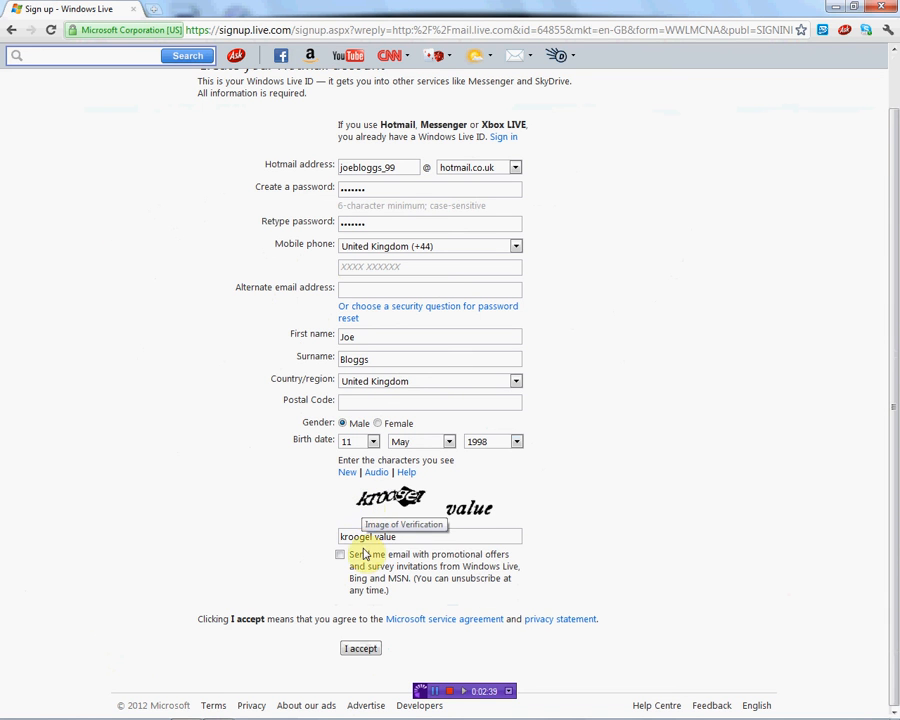
Submit the form with I accept, triggering mobile phone and postal code errors
left_click(360, 648)
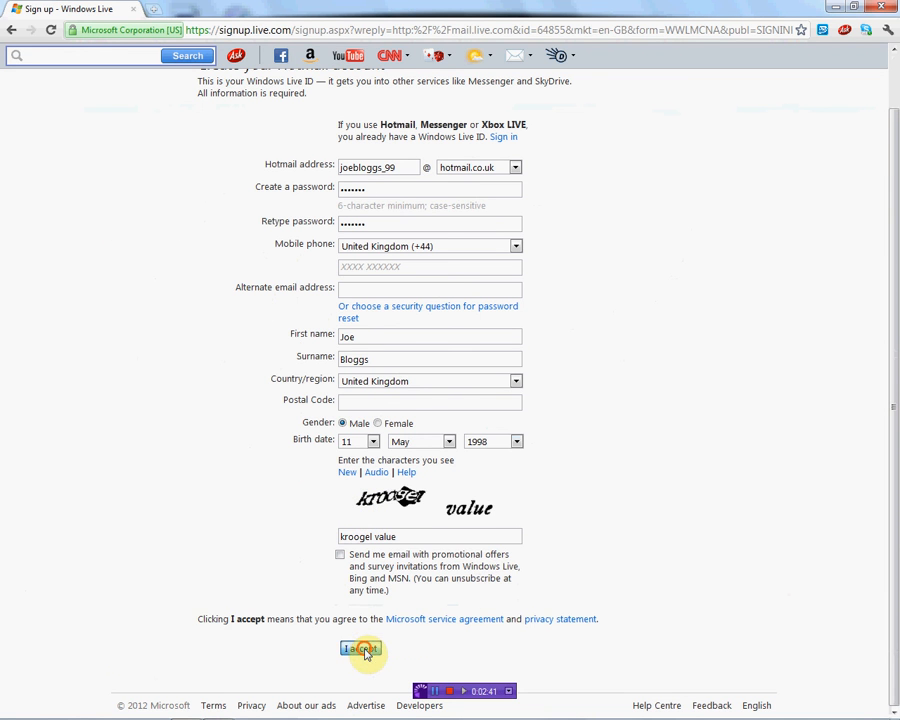
left_click(360, 650)
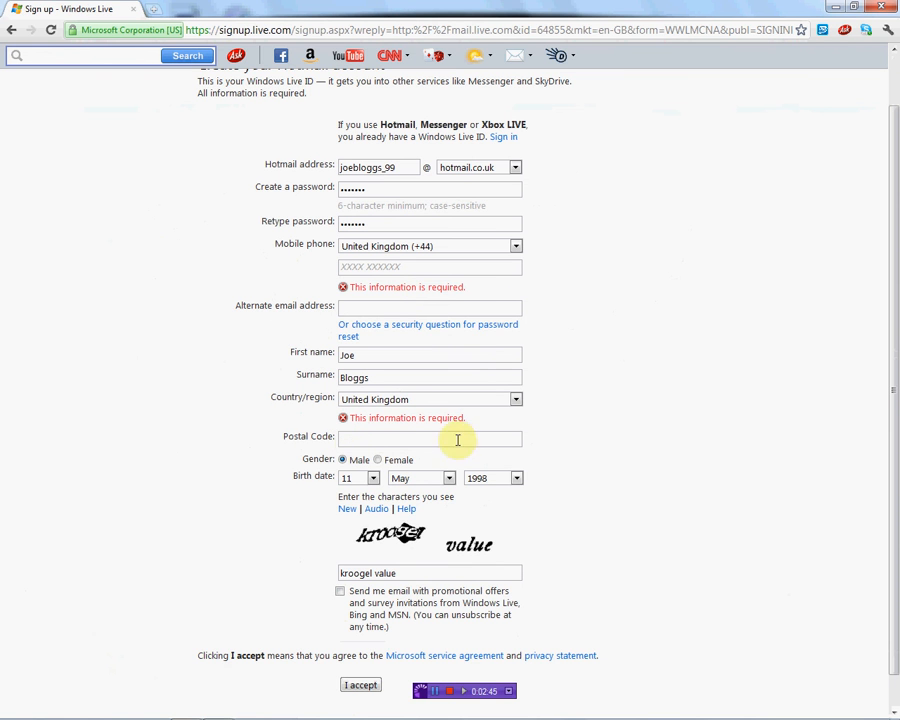
mouse_move(593, 226)
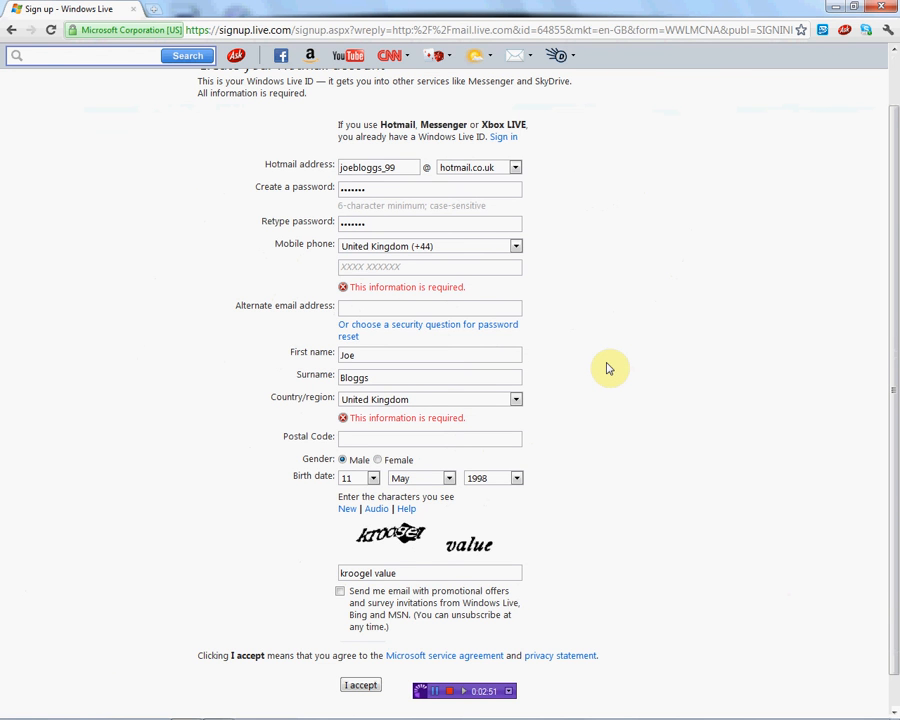
mouse_move(528, 264)
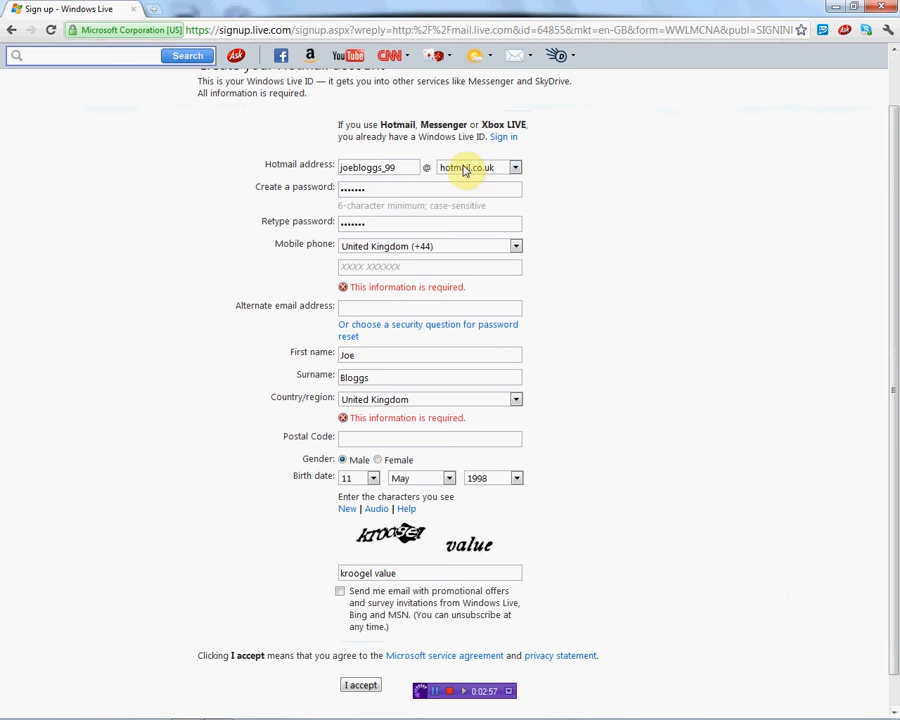
mouse_move(540, 314)
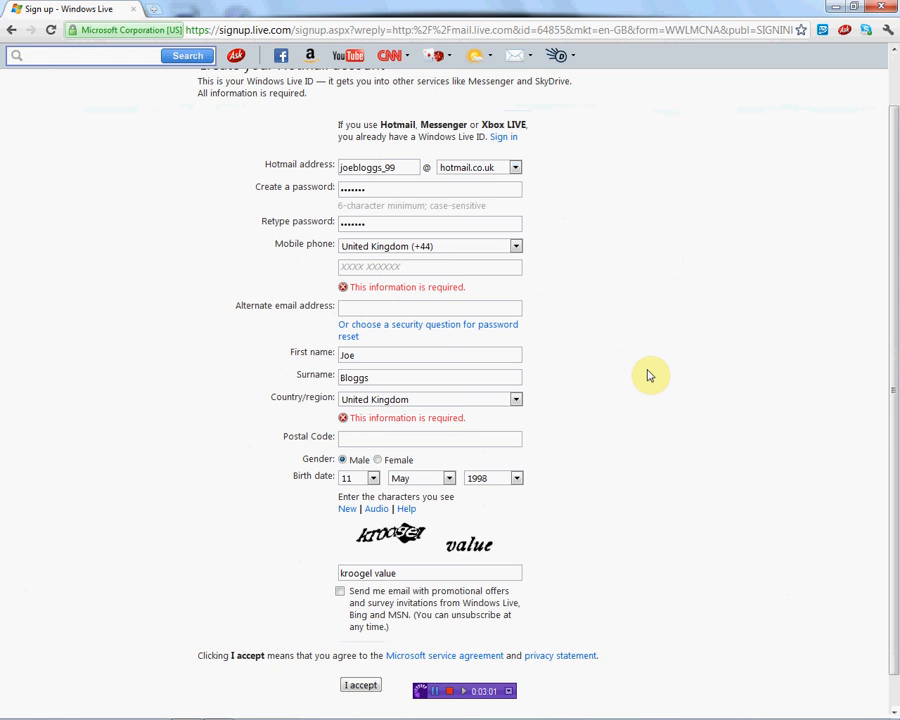
mouse_move(612, 353)
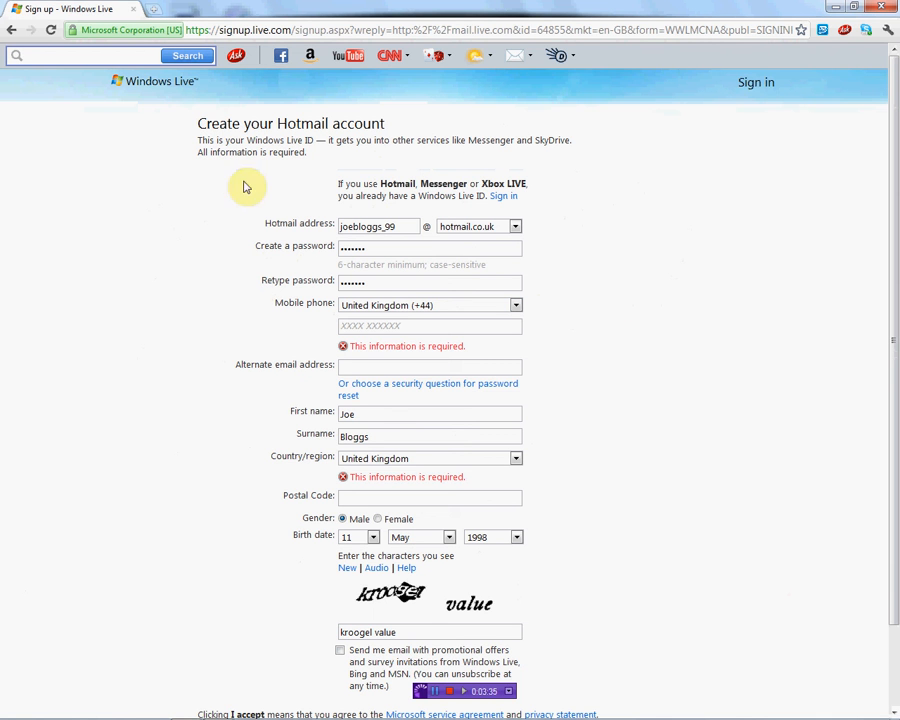
mouse_move(629, 246)
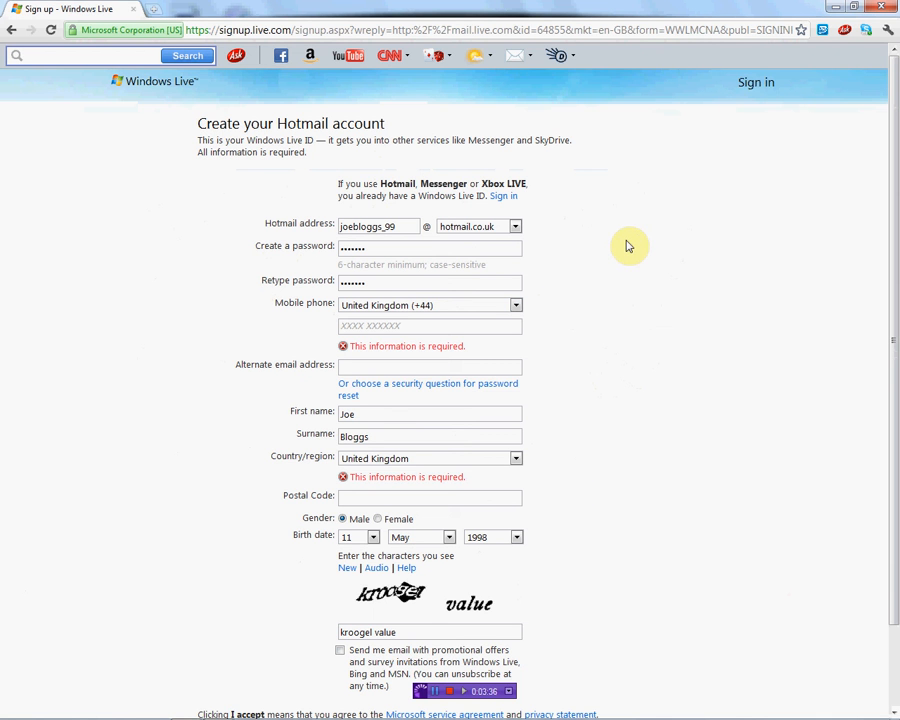
mouse_move(620, 291)
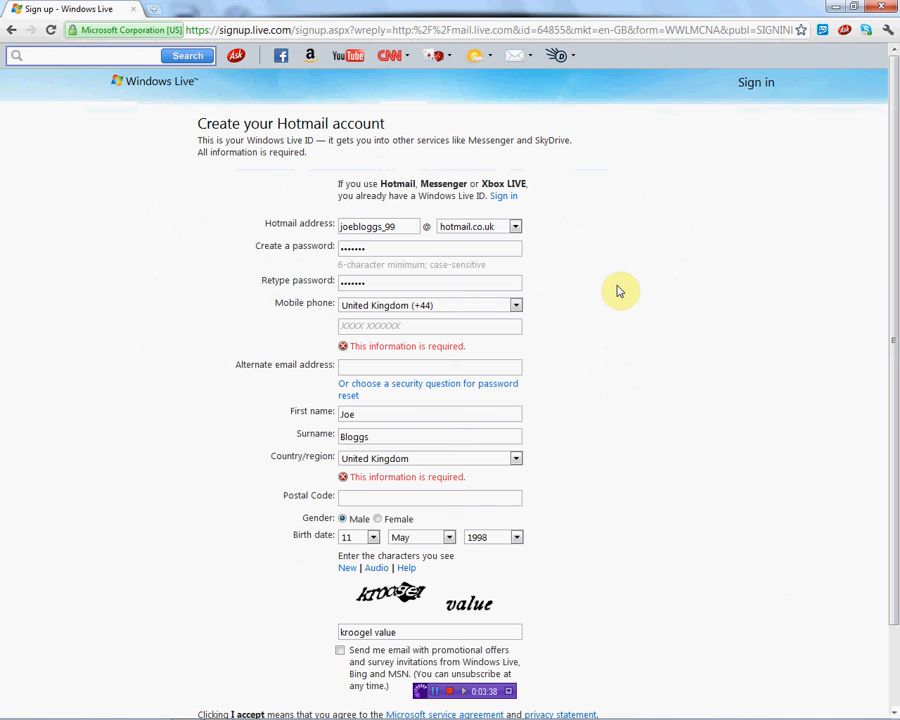